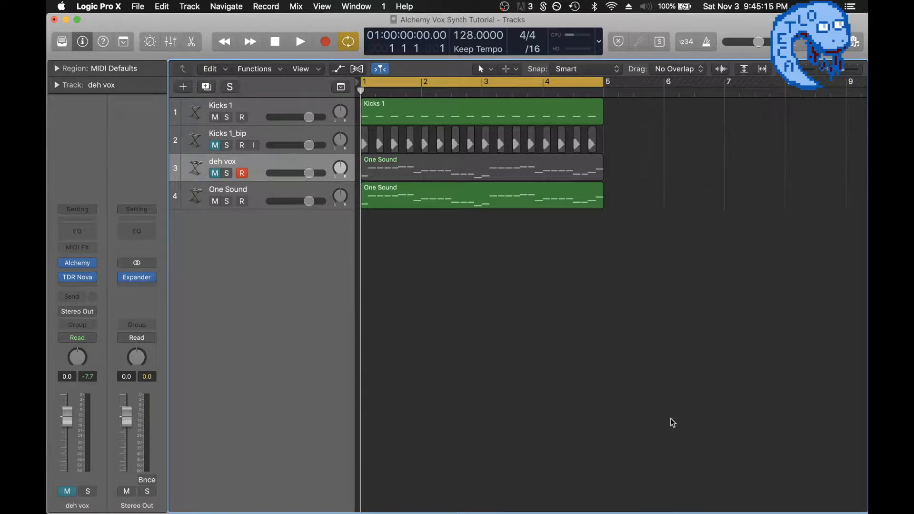
mouse_move(210, 267)
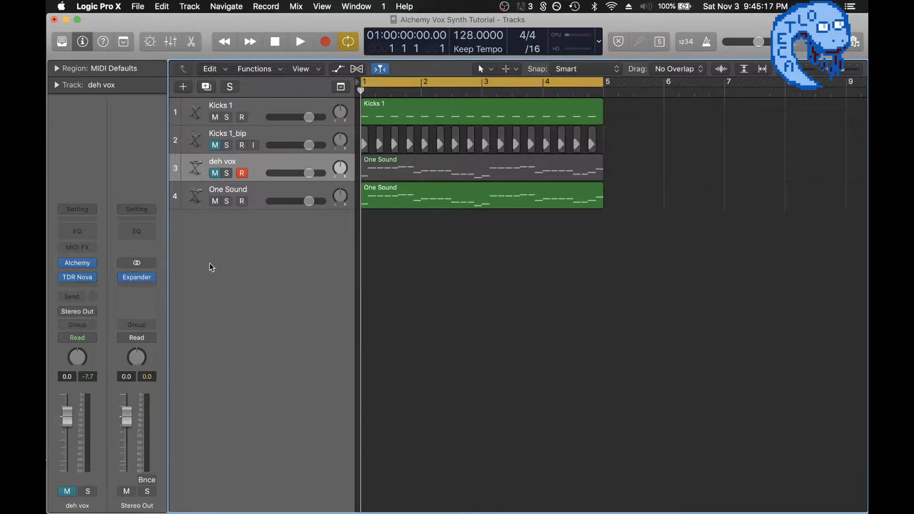
- Audition the deh vox and Kicks 1 tracks by soloing them in turn
left_click(136, 277)
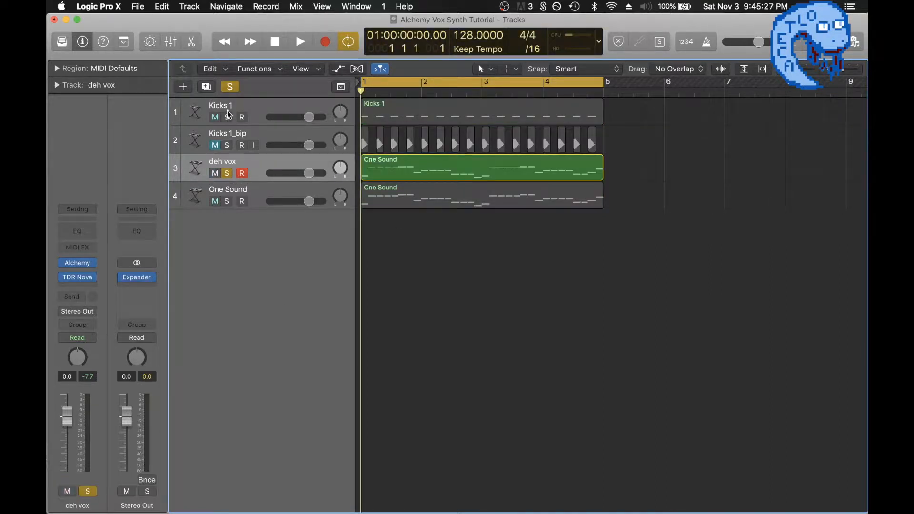
left_click(300, 41)
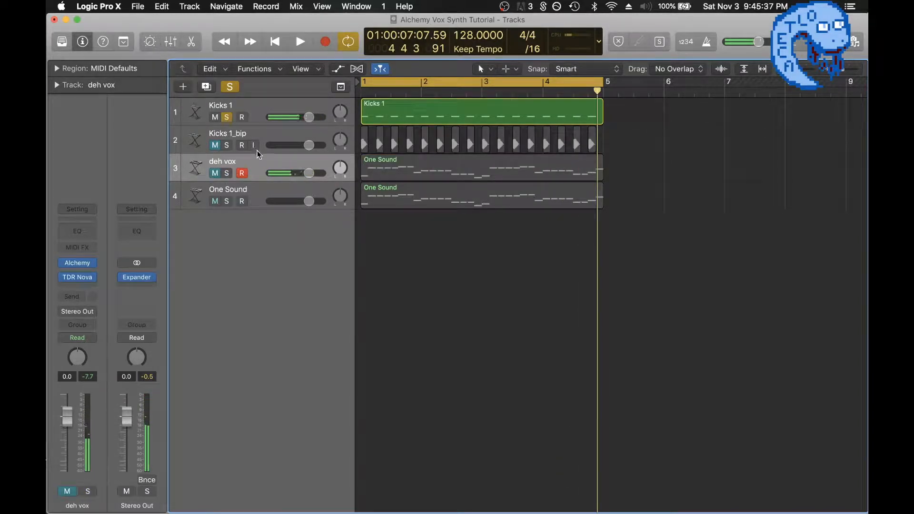
left_click(228, 189)
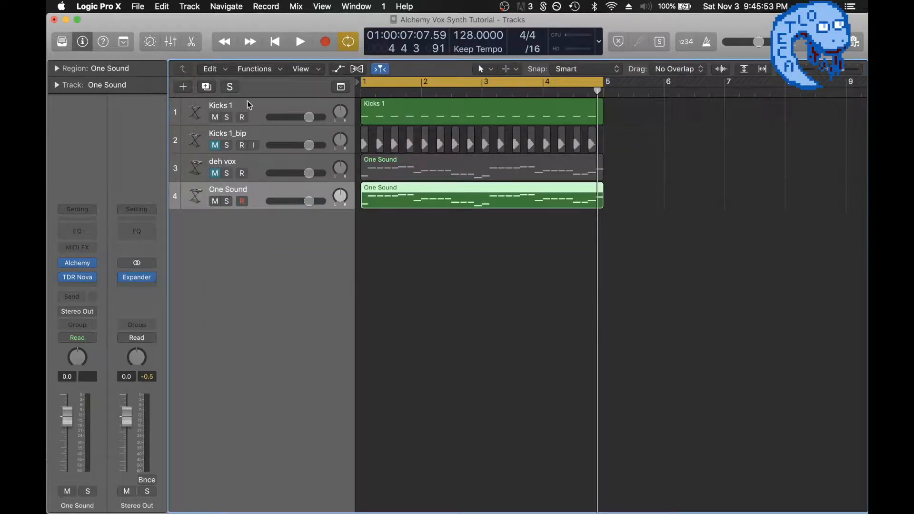
- Add a new audio track, Audio 2, and record a vocal take on it
left_click(182, 86)
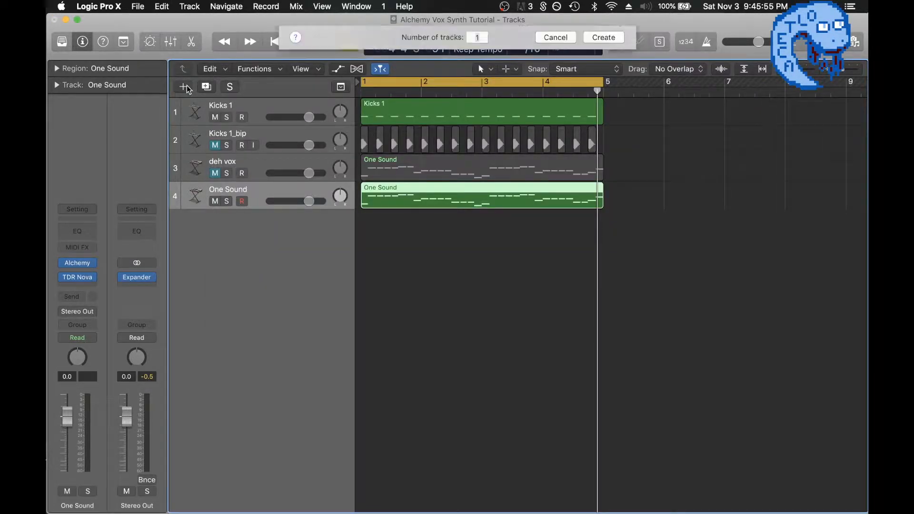
left_click(554, 37)
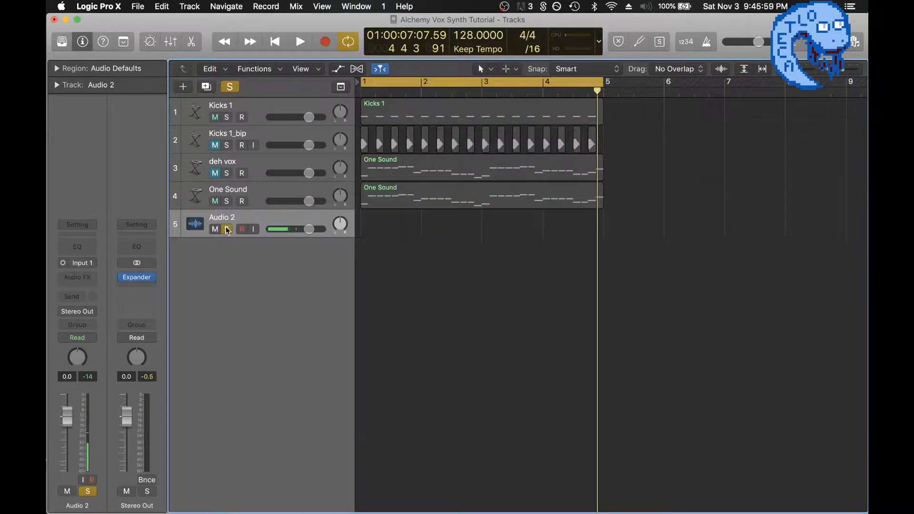
left_click(275, 41)
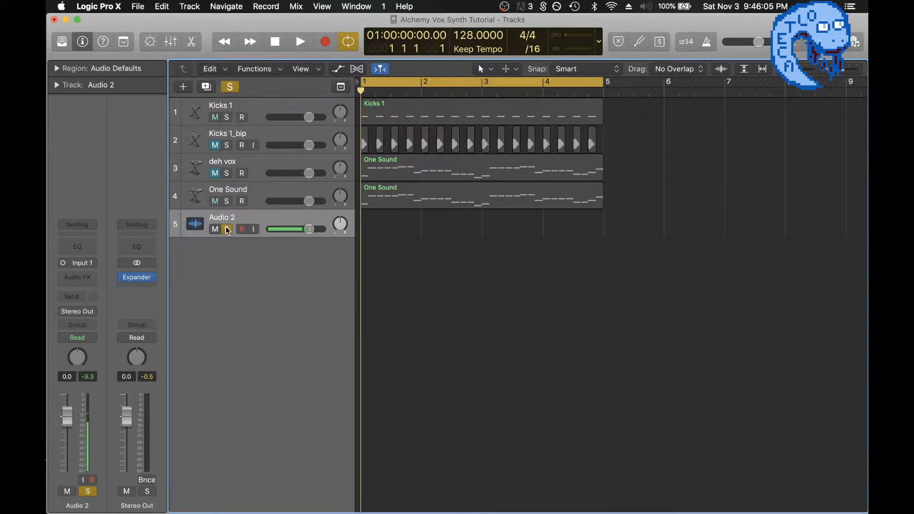
left_click(300, 41)
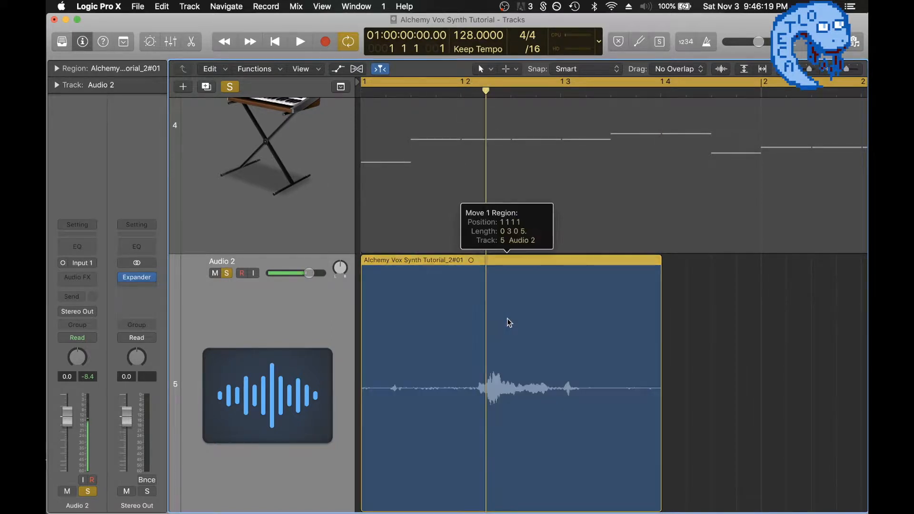
- Split the Audio 2 recording before the vocal and discard the silent part
left_click(486, 374)
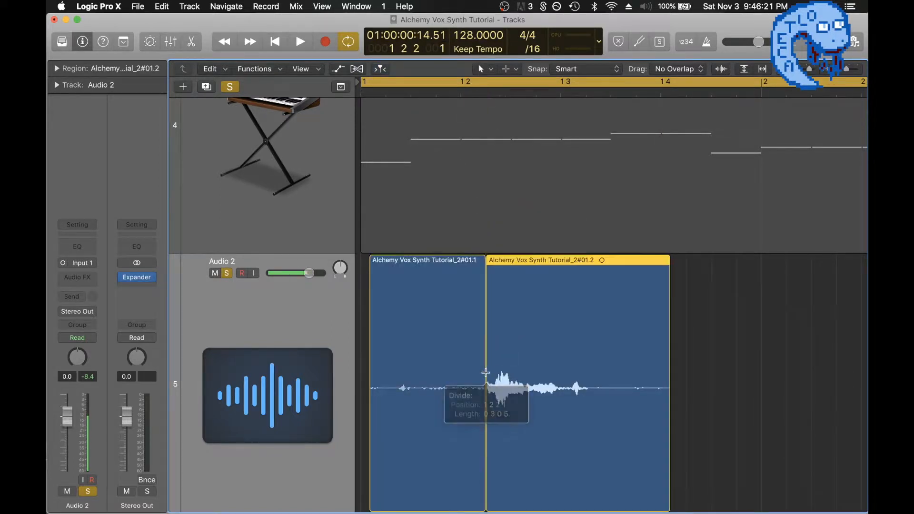
left_click(486, 373)
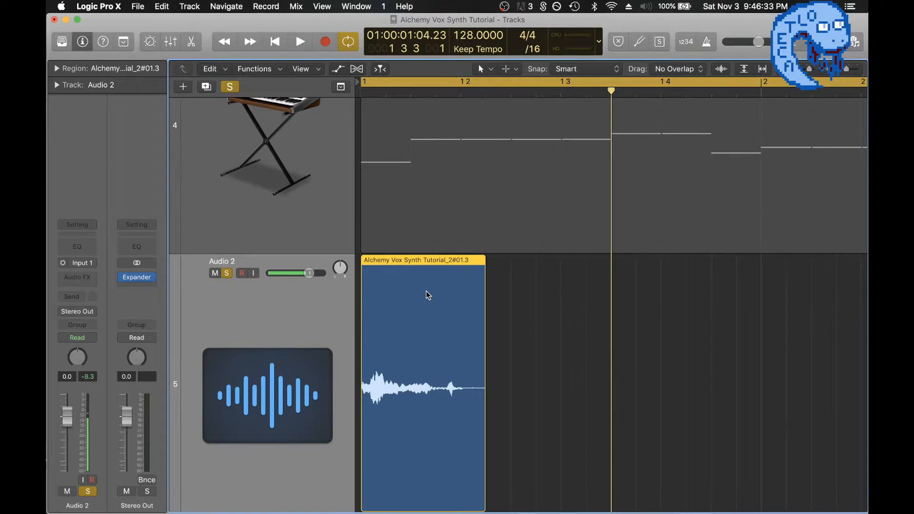
mouse_move(460, 299)
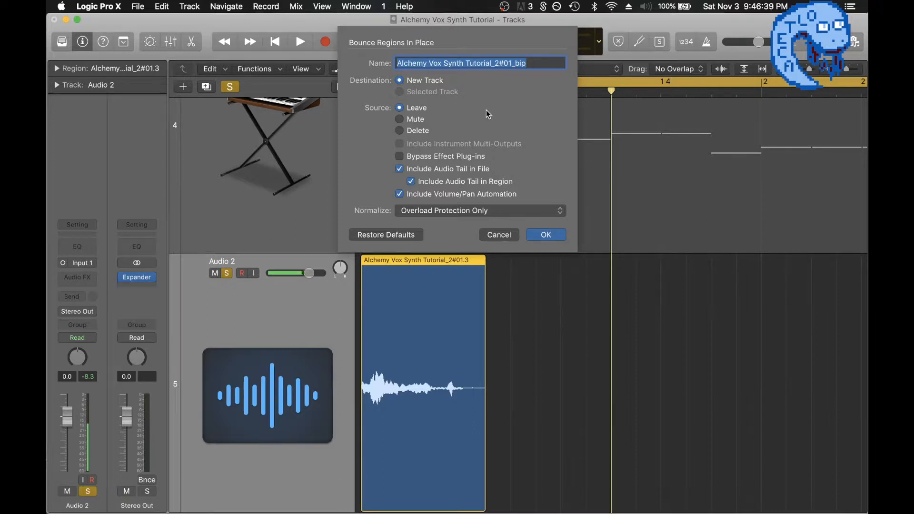
- Bounce the vocal region in place to a new track named vox and solo it
type("c")
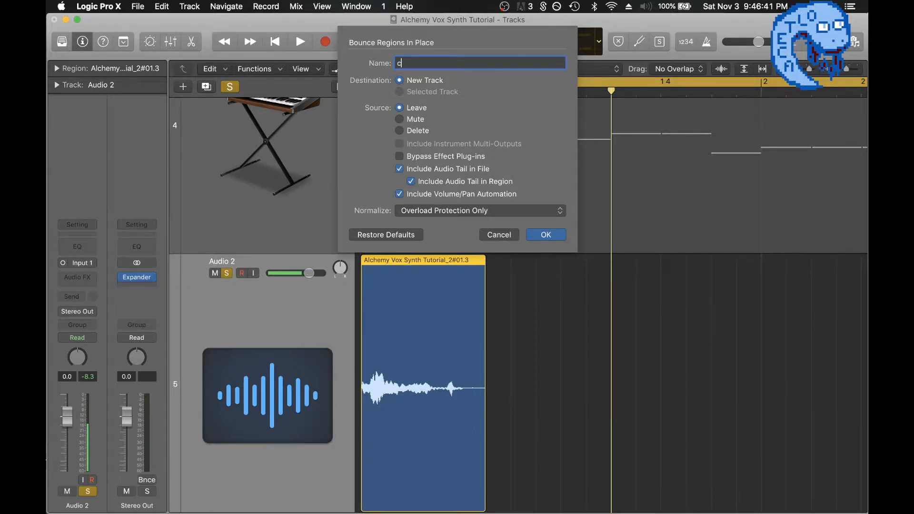
type("vox")
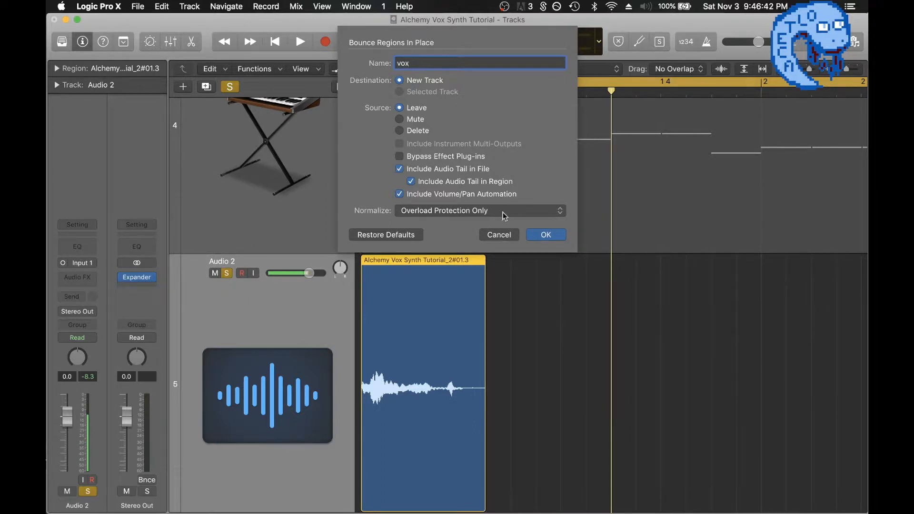
left_click(545, 234)
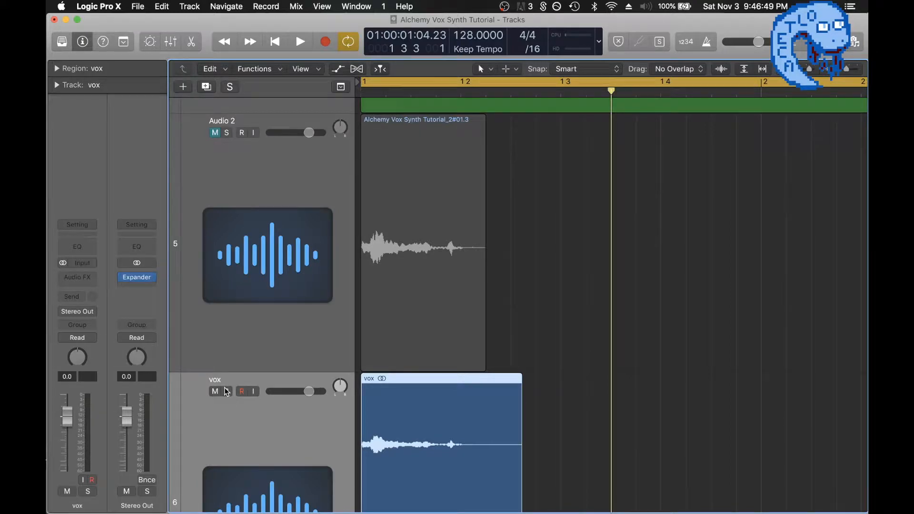
left_click(226, 392)
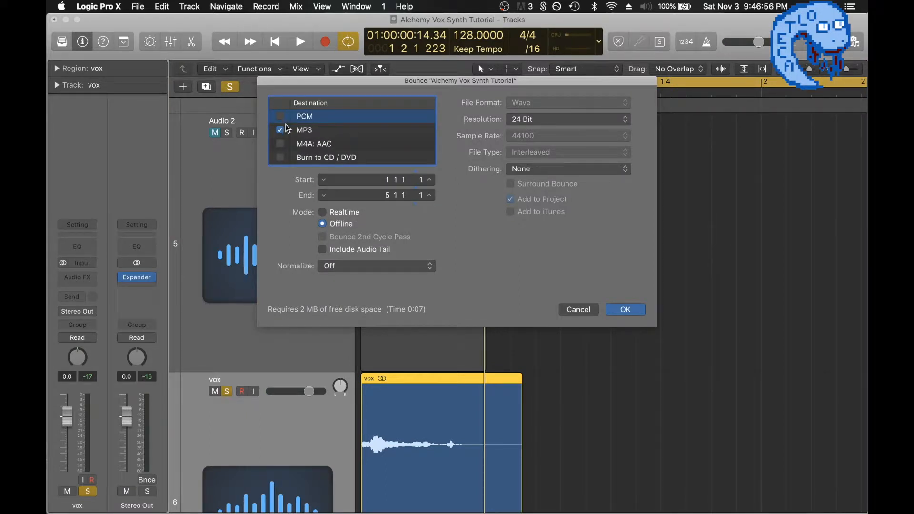
- Bounce the project as a PCM Wave file named 'tutorial test'
left_click(280, 116)
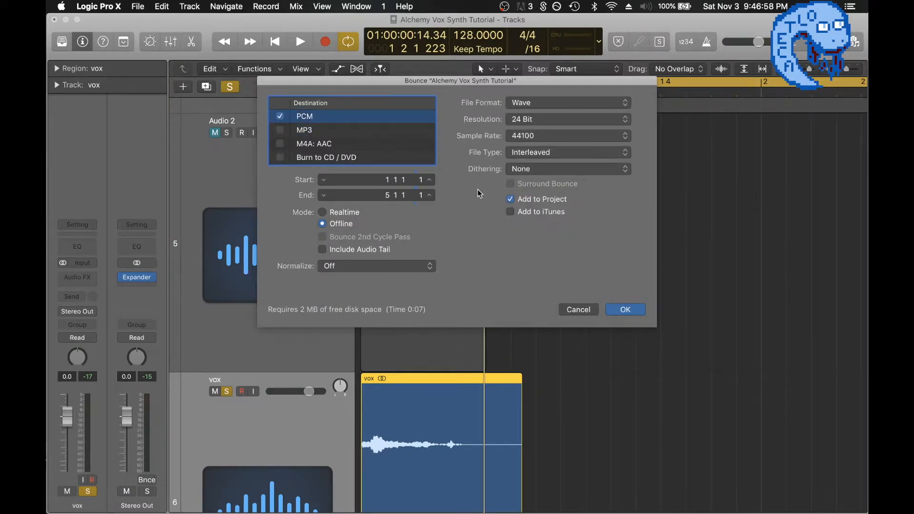
left_click(625, 309)
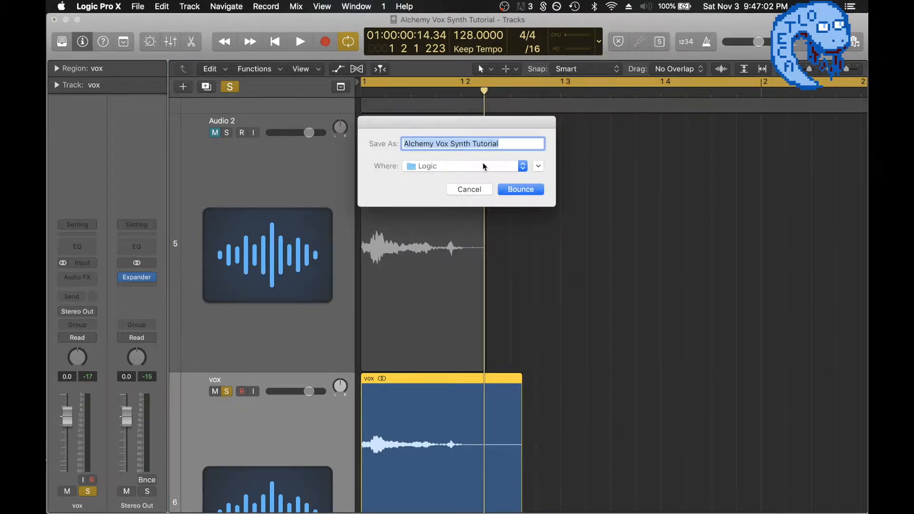
type("tutor")
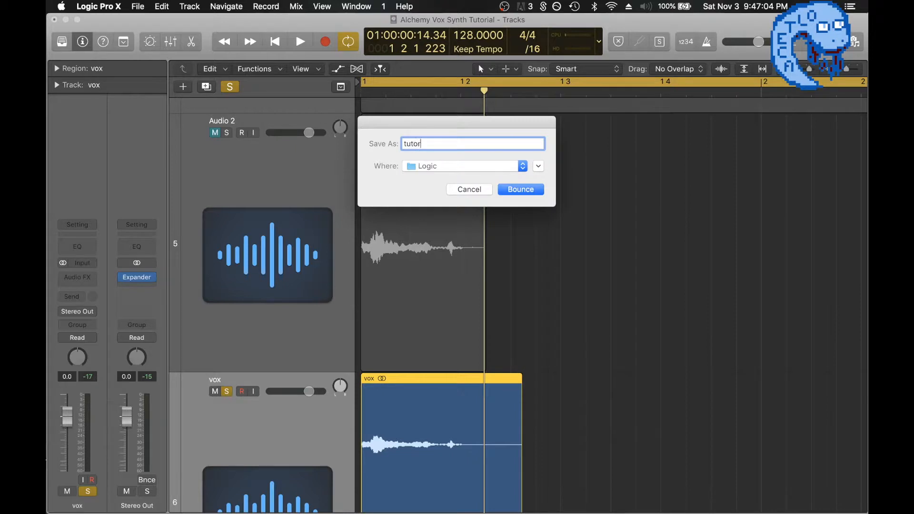
type("ial test")
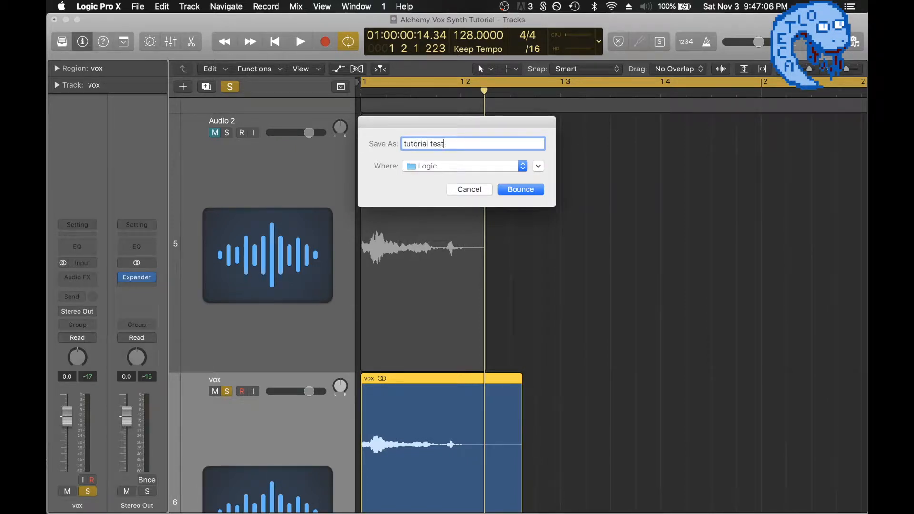
left_click(520, 188)
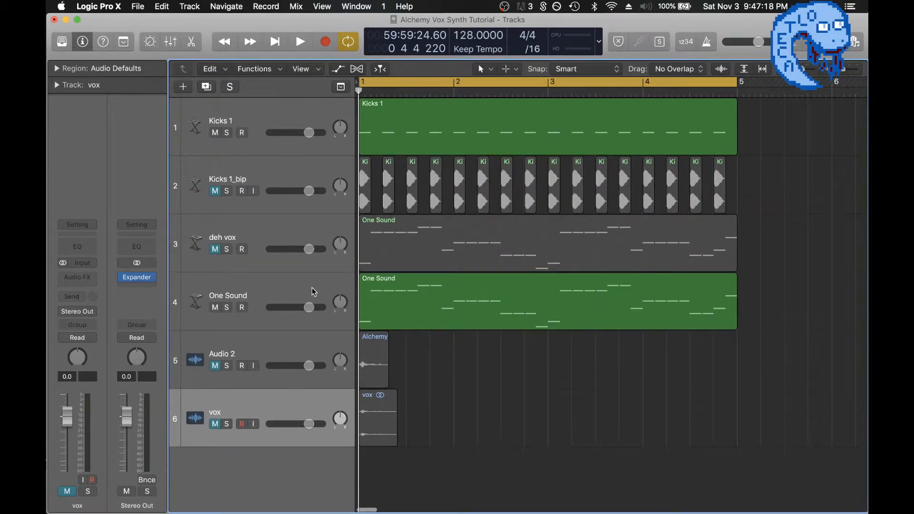
- Bring up the One Sound track's Alchemy instrument window in front
left_click(227, 307)
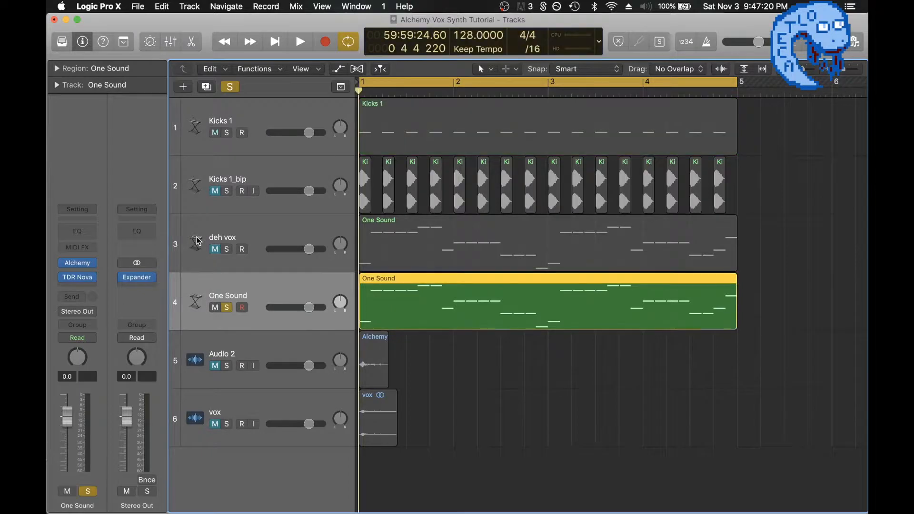
left_click(299, 41)
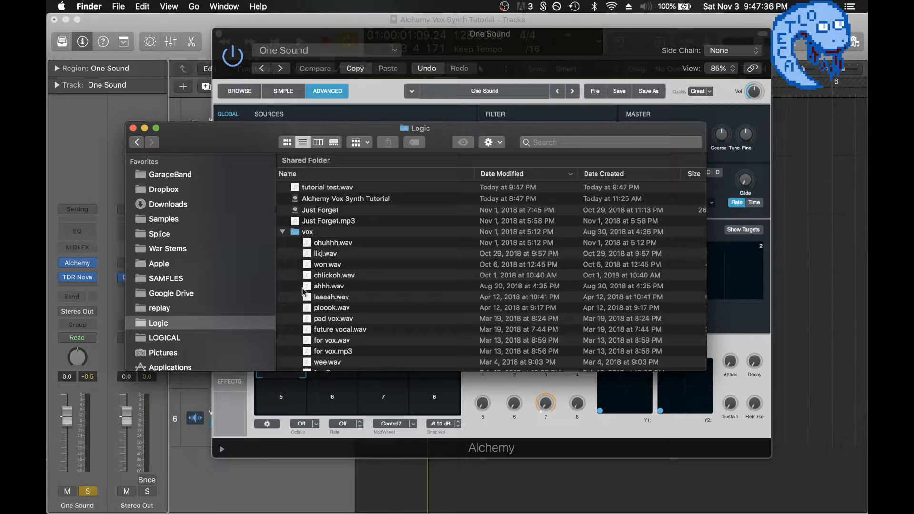
left_click(326, 188)
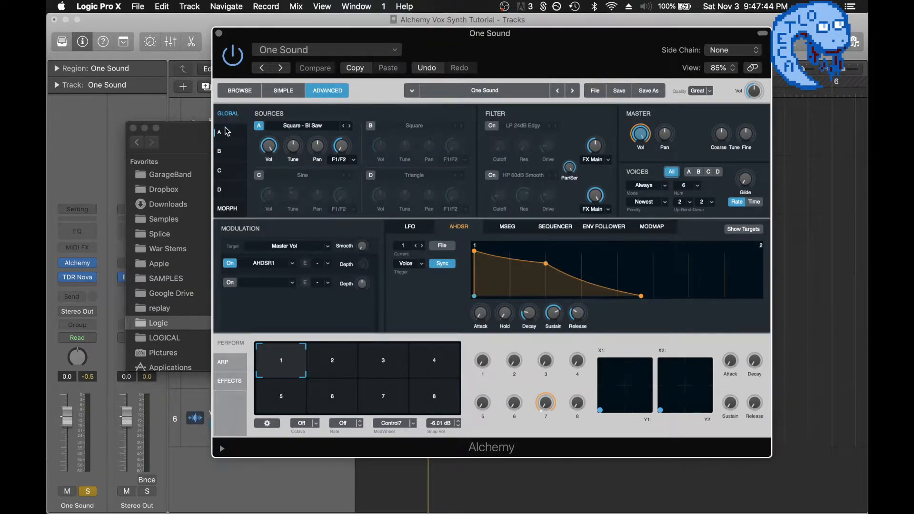
- Import tutorial test.wav from the vox folder into Alchemy's source A
left_click(218, 131)
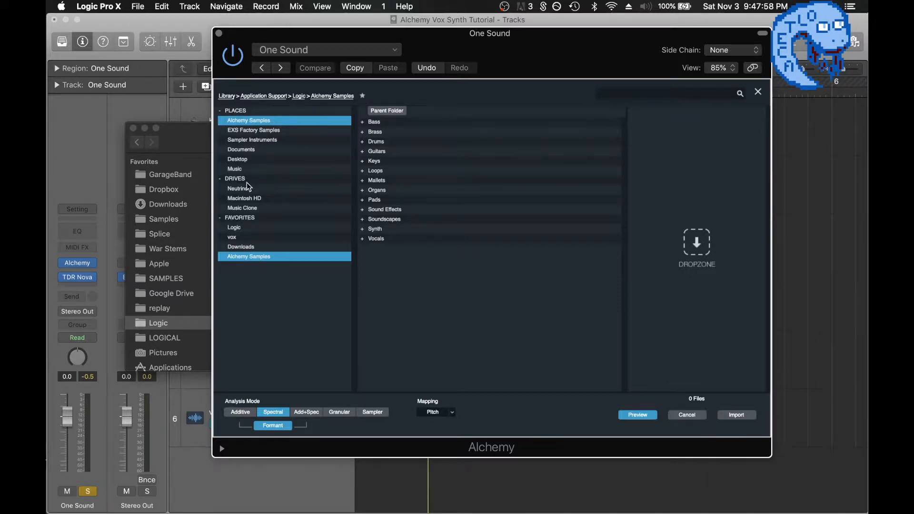
mouse_move(308, 93)
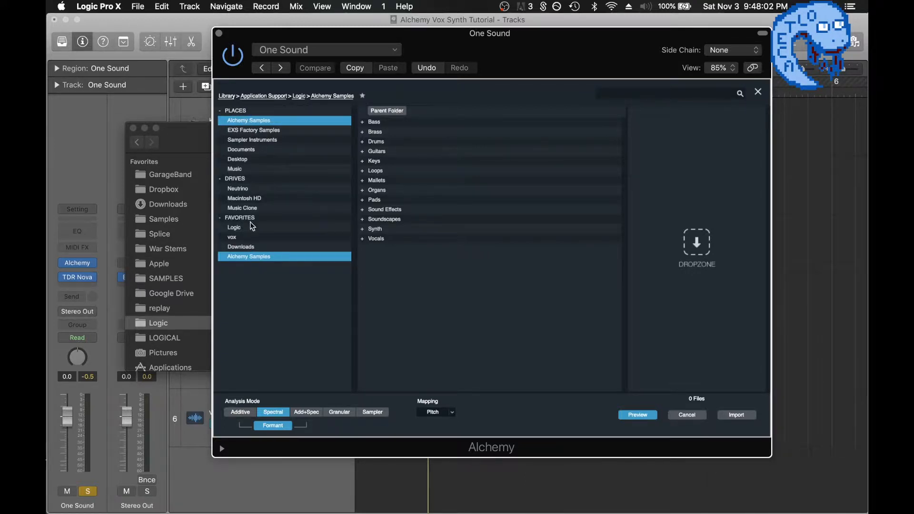
left_click(232, 237)
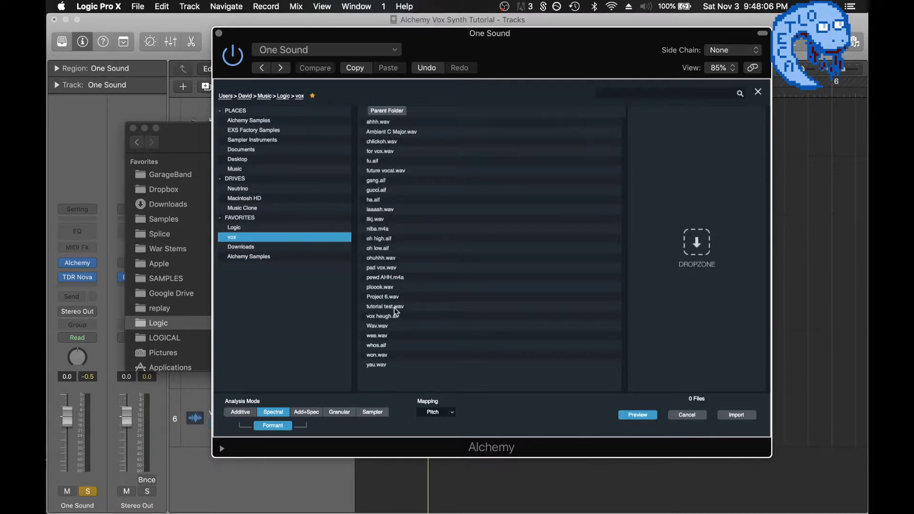
left_click(384, 305)
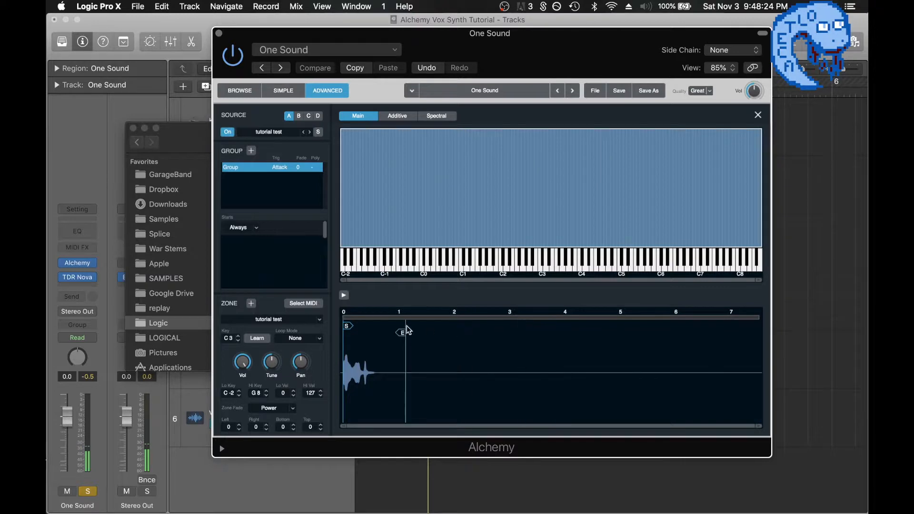
- Shorten the sample to a slice near its start and set it to loop
left_click_drag(402, 332, 360, 332)
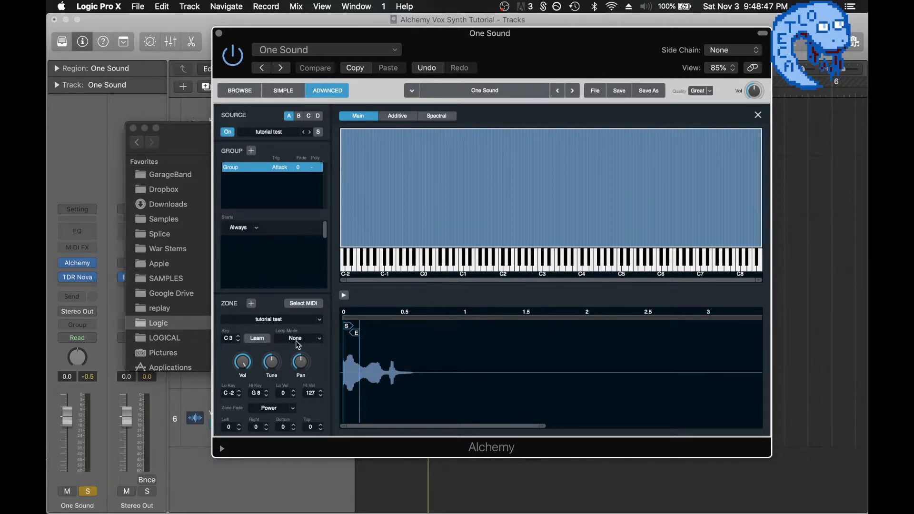
left_click(300, 339)
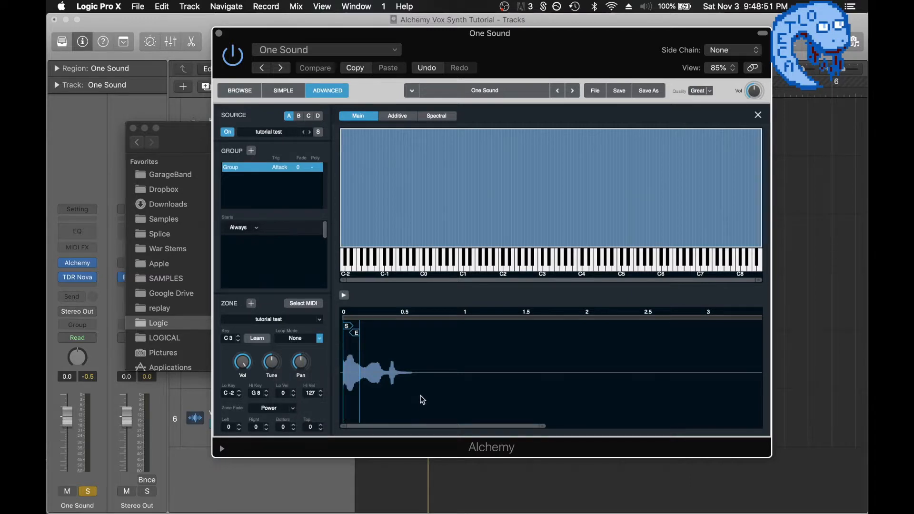
left_click(298, 338)
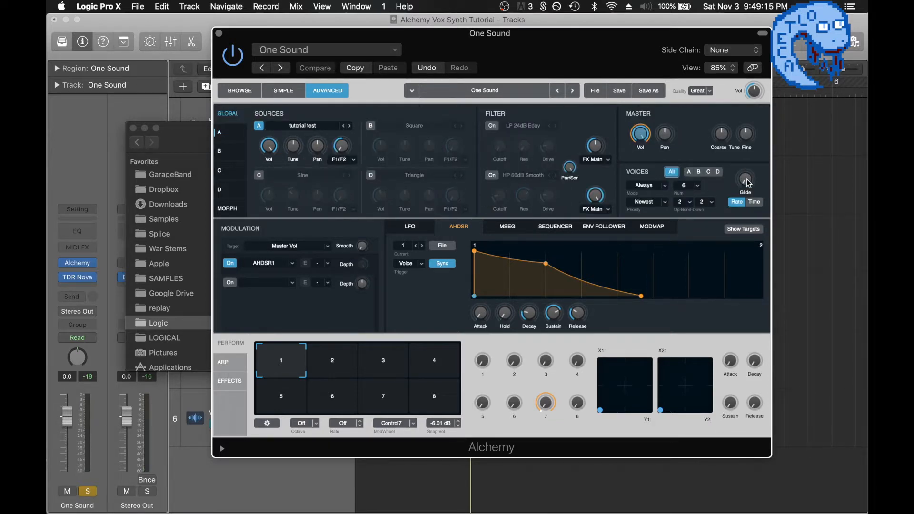
- Raise Alchemy's glide between notes and close the instrument window
left_click_drag(744, 180, 744, 169)
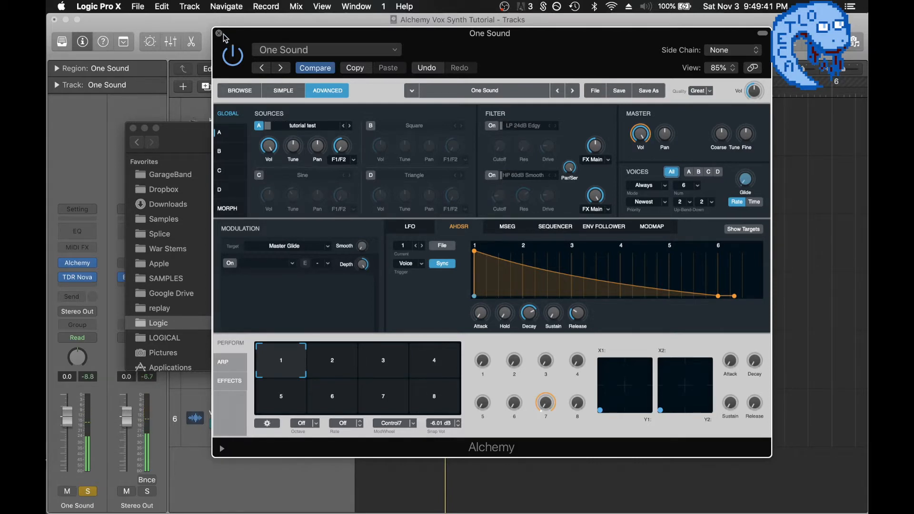
left_click(219, 33)
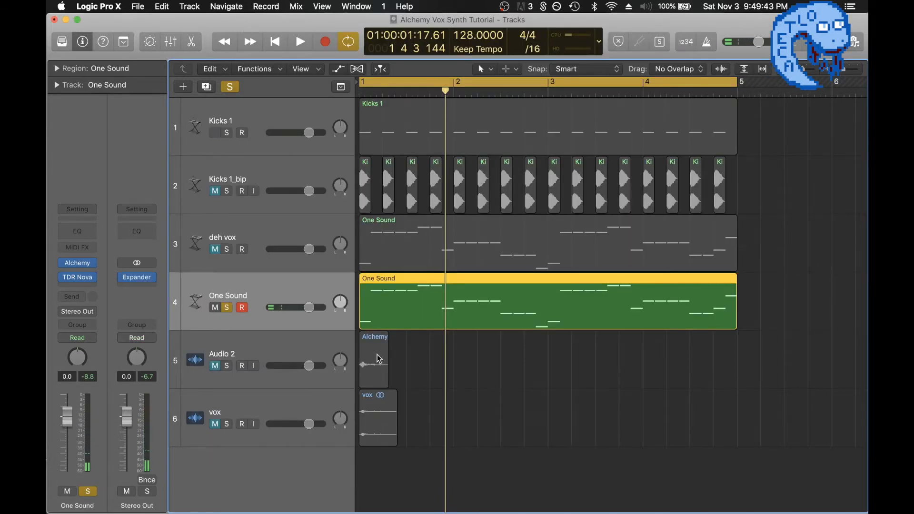
- Insert a Replika delay in the empty effect slot on the One Sound channel
left_click(77, 277)
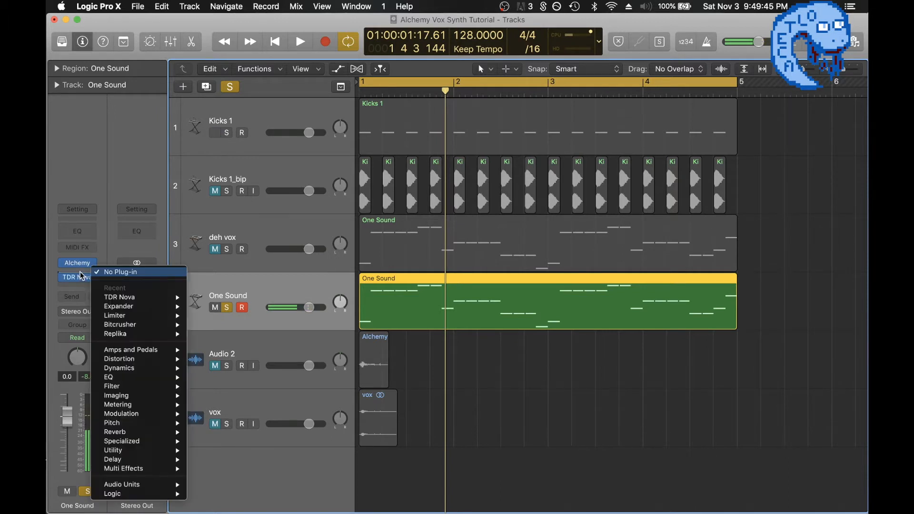
mouse_move(113, 459)
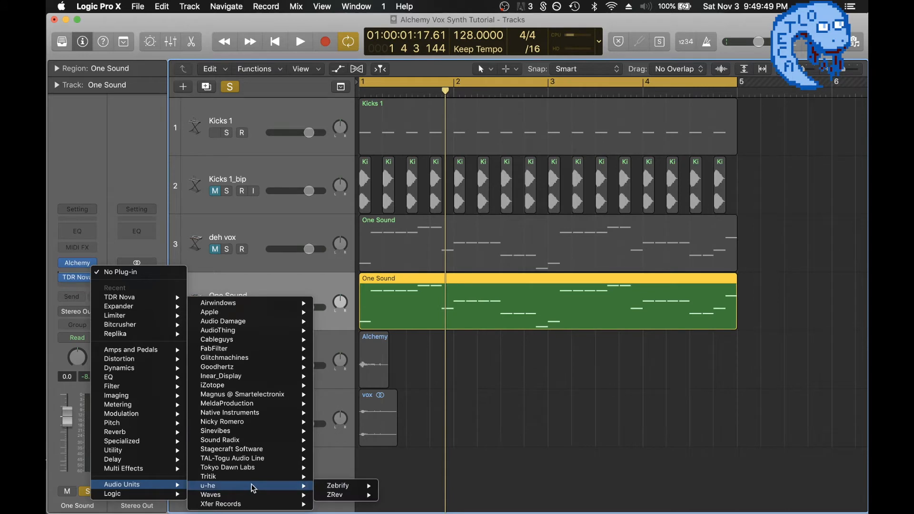
mouse_move(245, 412)
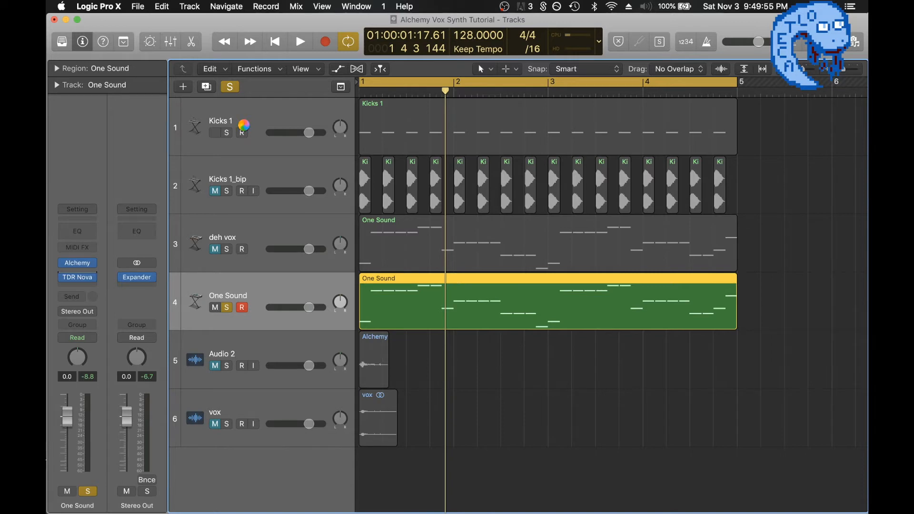
left_click(77, 262)
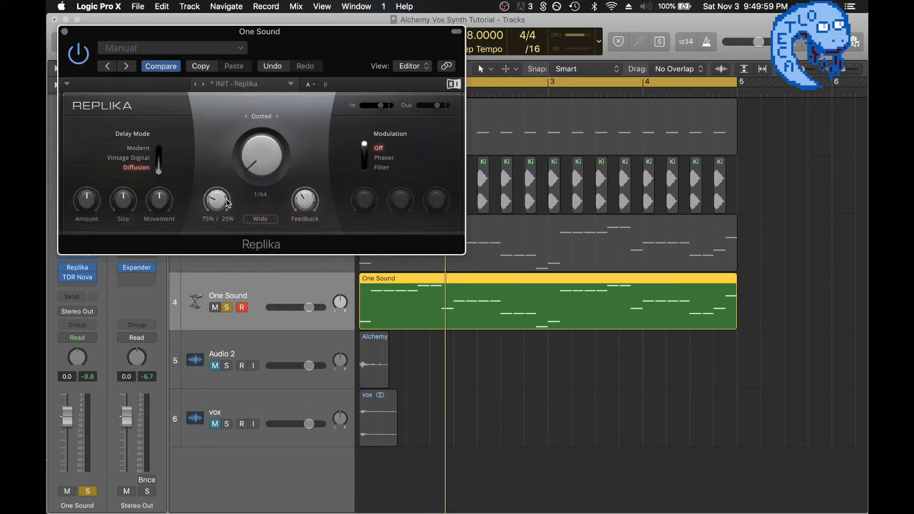
- Adjust Replika's dry/wet mix balance
left_click_drag(216, 201, 217, 212)
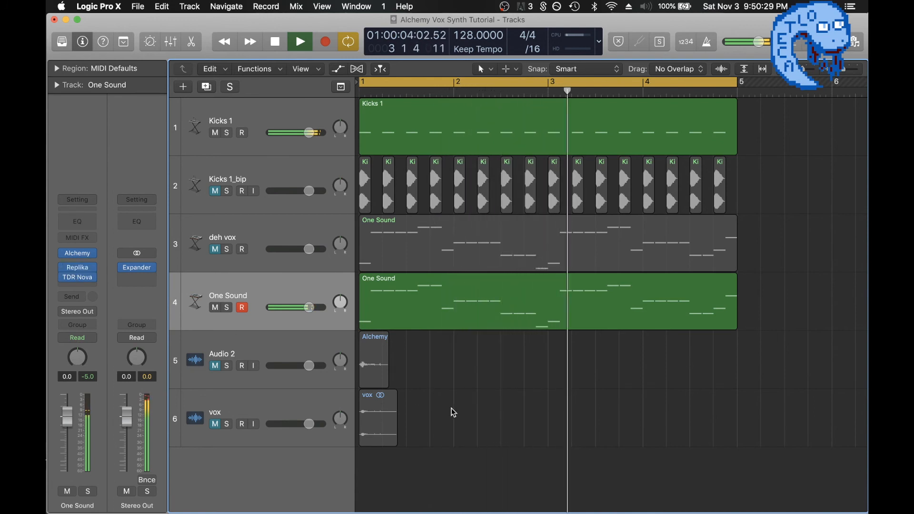
left_click(300, 41)
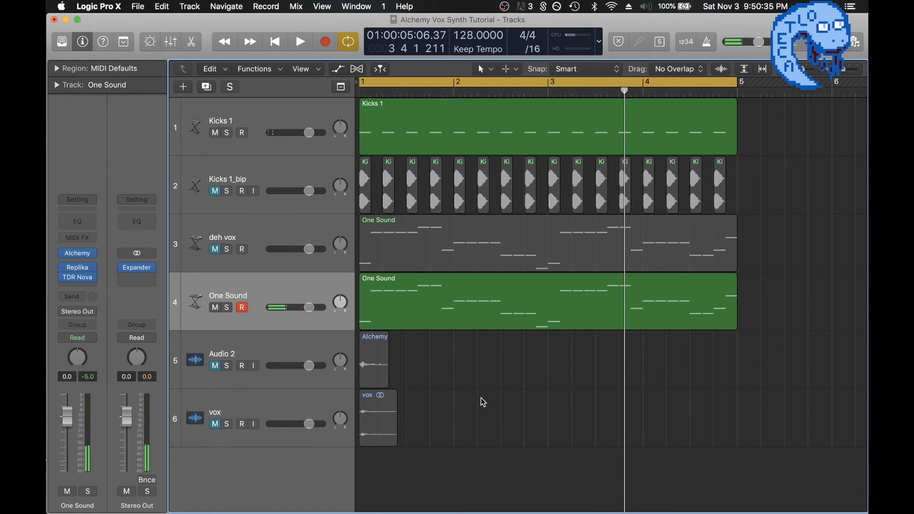
mouse_move(469, 362)
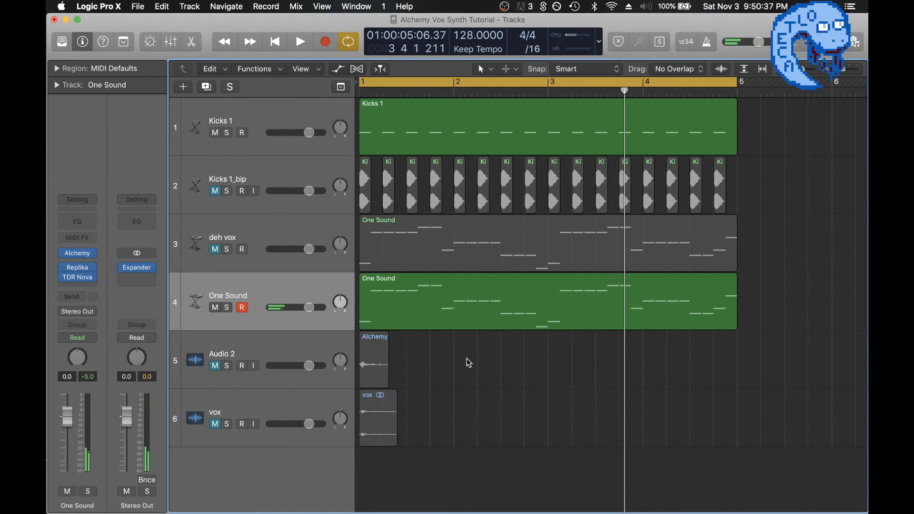
mouse_move(488, 355)
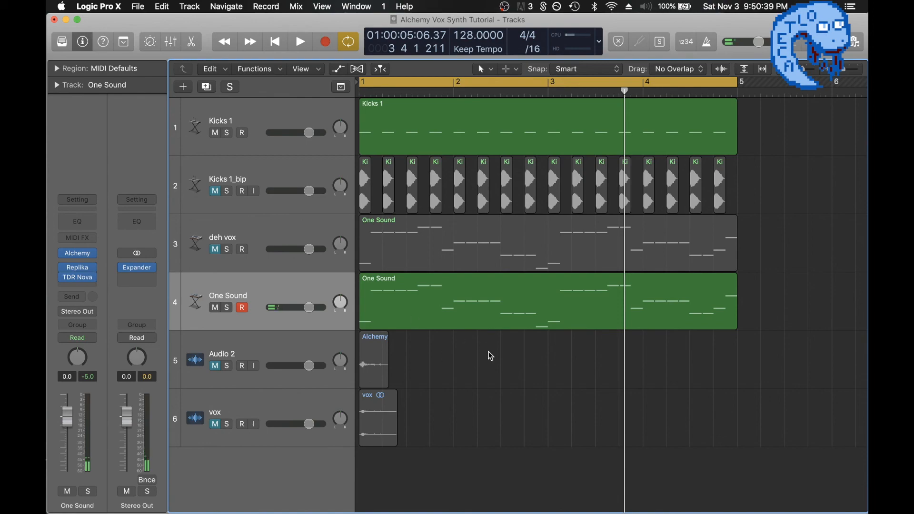